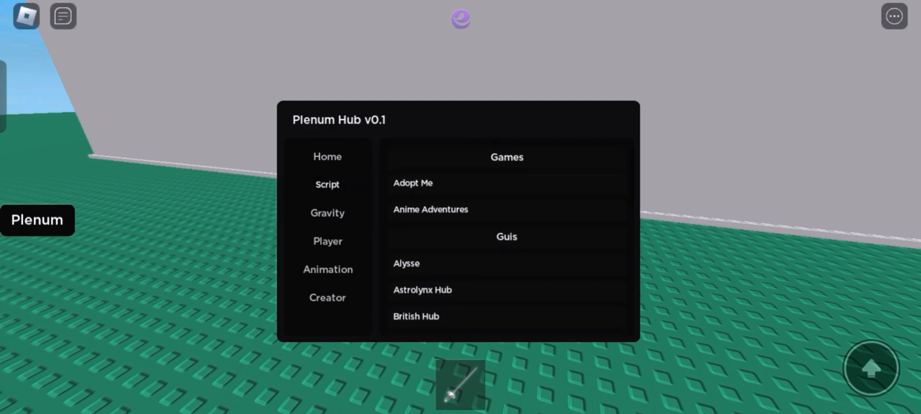
# Step: Show the hub's Script catalogue scrolled down to the Admin scripts like Infinite Yield and Cmd-X
pyautogui.click(413, 182)
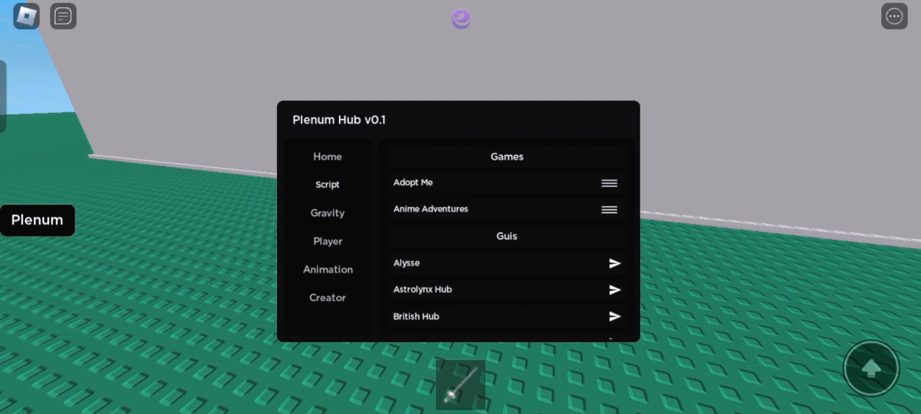
pyautogui.scroll(-3)
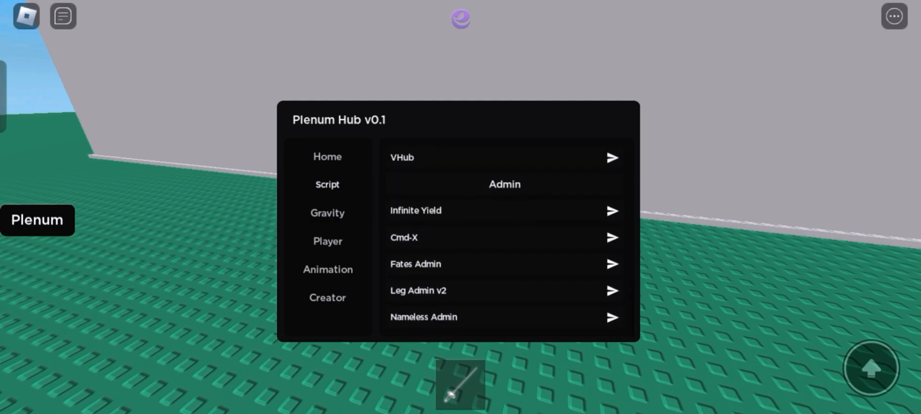
# Step: Apply a planet gravity preset from the Gravity list and jump around with the hub closed
pyautogui.click(327, 213)
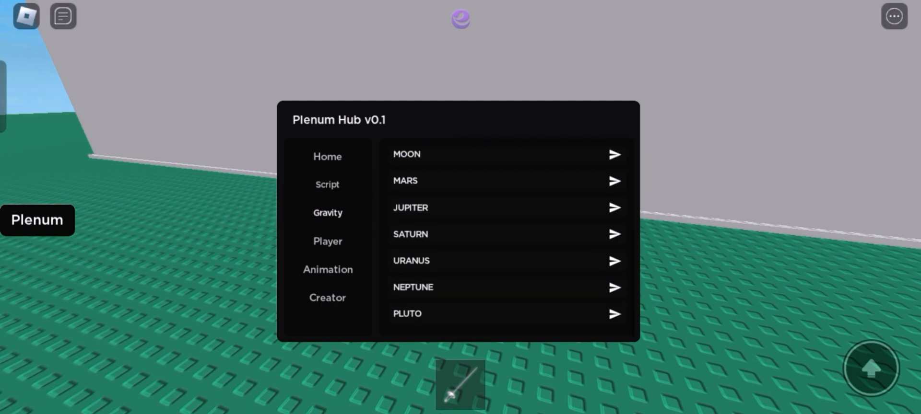
pyautogui.click(327, 241)
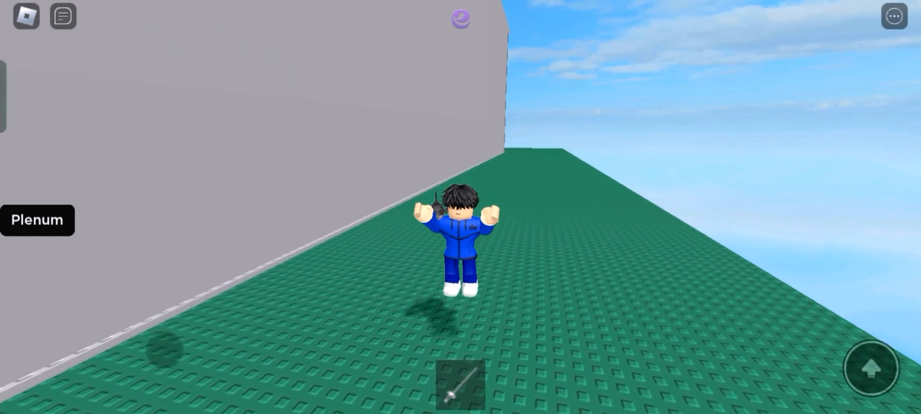
# Step: Give the avatar the Speed Tool from the hub's Player options
pyautogui.click(38, 219)
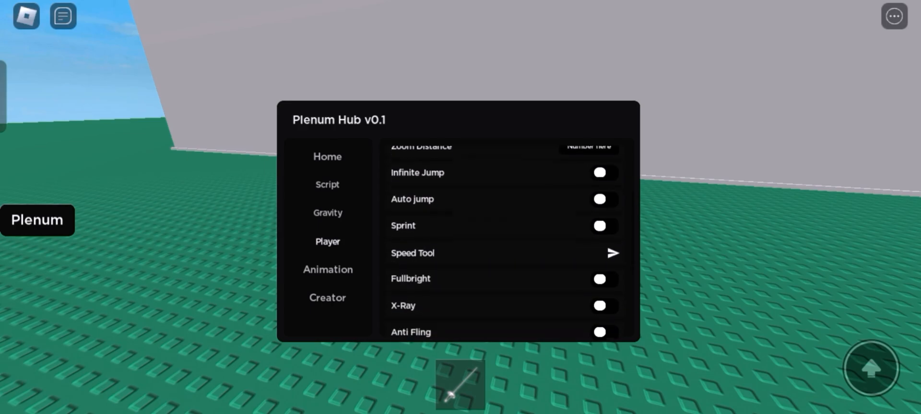
pyautogui.scroll(-3)
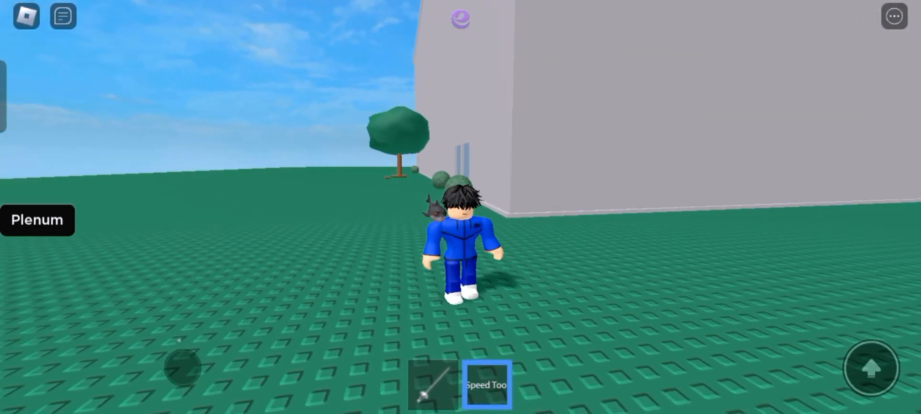
# Step: Give the avatar the Click To Tween Teleport tool alongside the Speed Tool
pyautogui.click(37, 220)
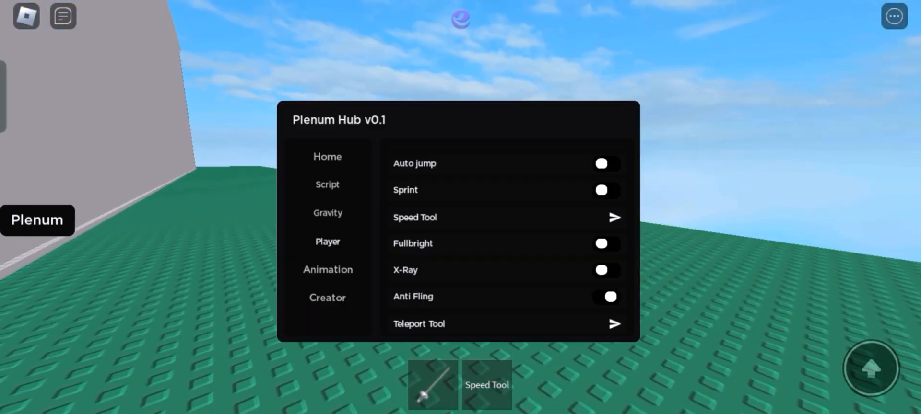
pyautogui.scroll(-3)
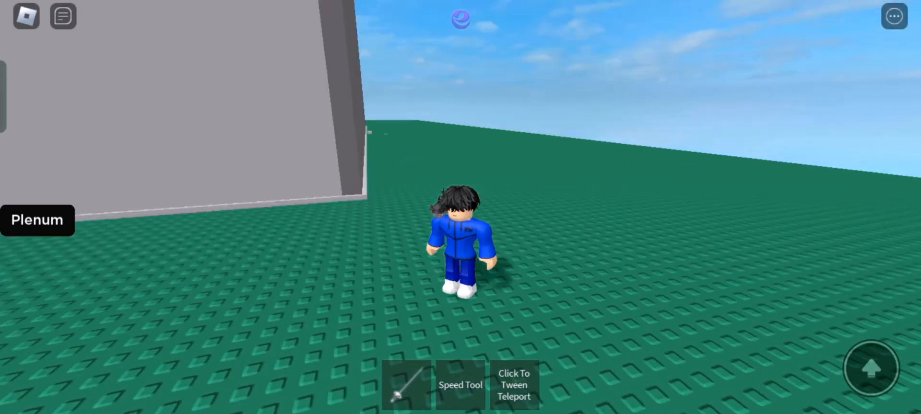
# Step: Review the remaining Player teleport options in the reopened hub
pyautogui.click(514, 385)
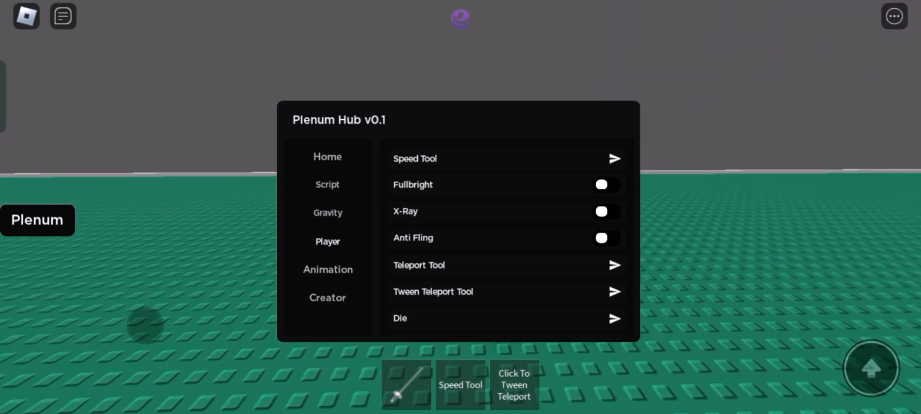
pyautogui.scroll(-3)
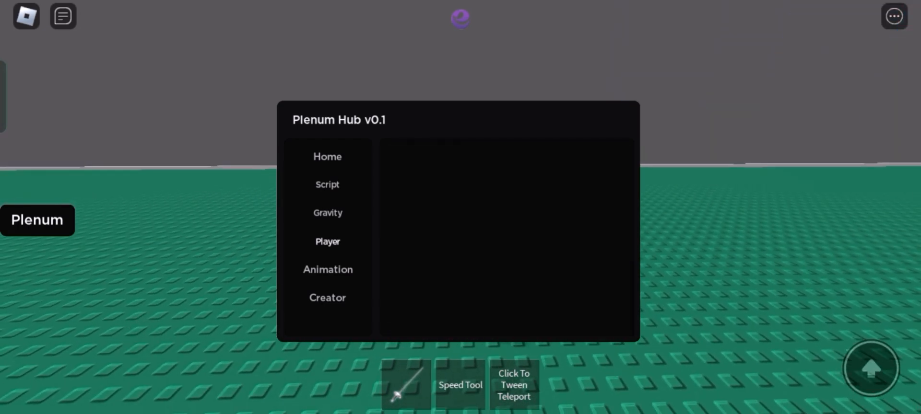
pyautogui.click(327, 241)
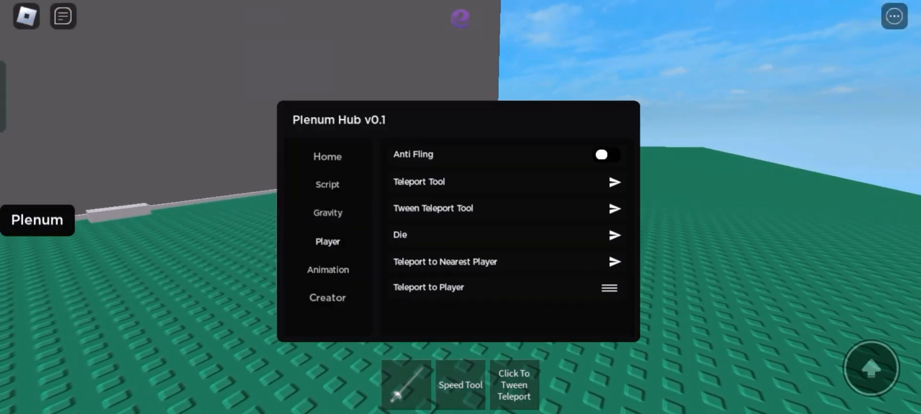
pyautogui.scroll(3)
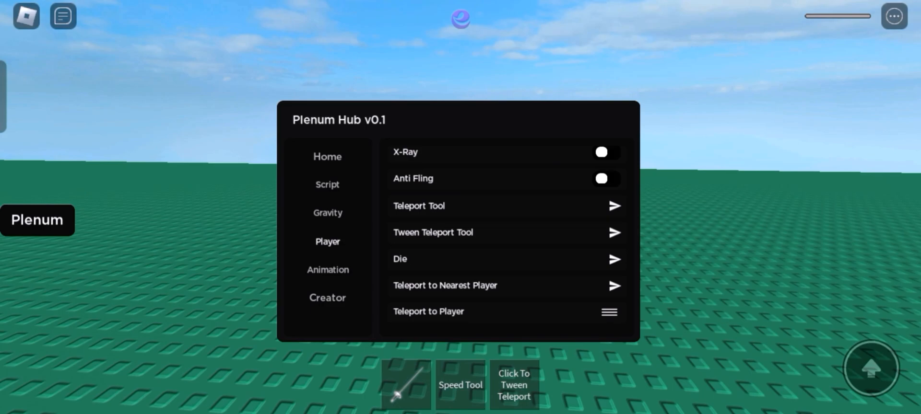
# Step: Show the Plenum Hub's creator credits and update note
pyautogui.click(327, 297)
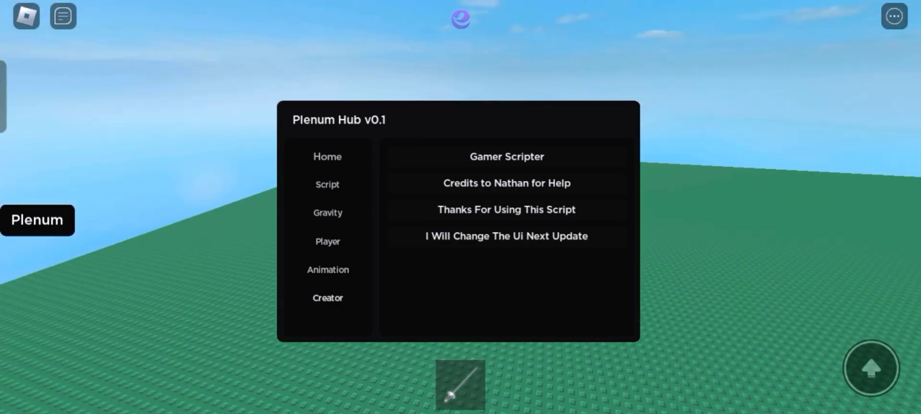